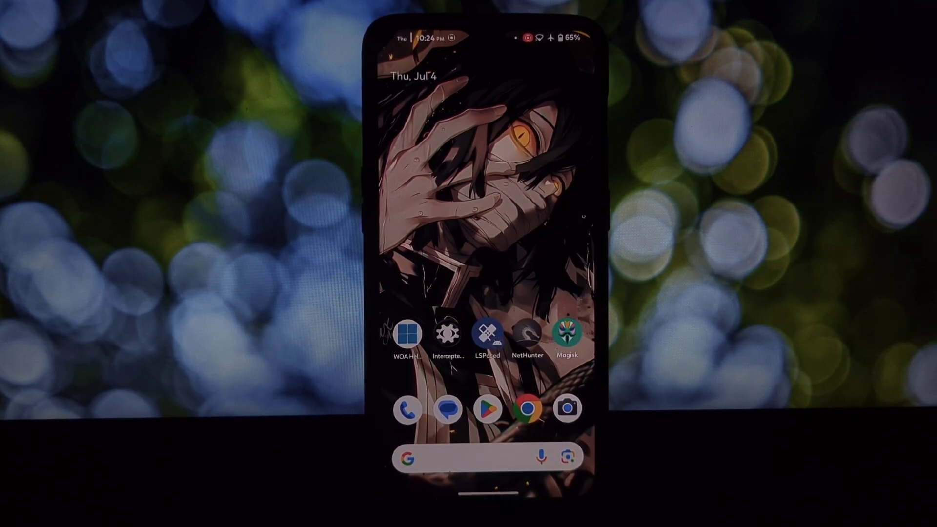
# Launch LSPosed from the Android home screen.
pyautogui.click(486, 333)
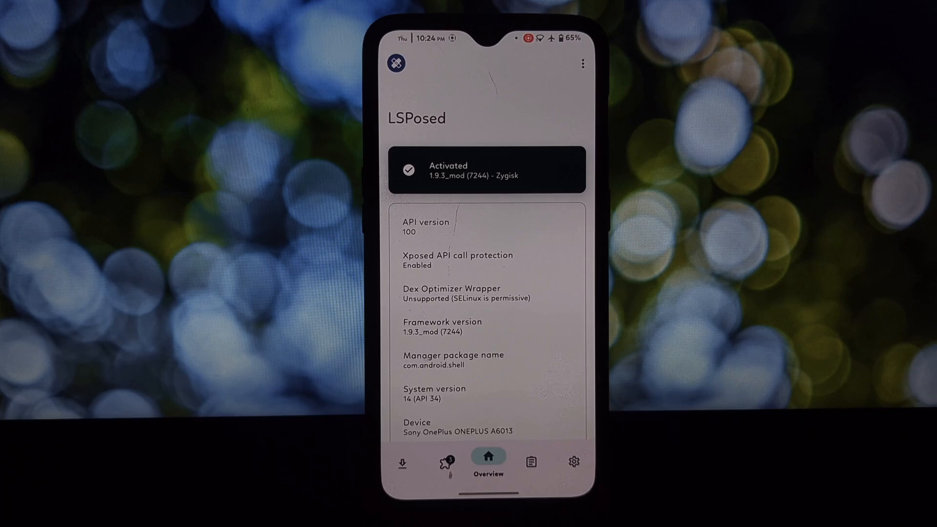
# Browse the Repository and open the FakeScreen module's Readme.
pyautogui.click(402, 463)
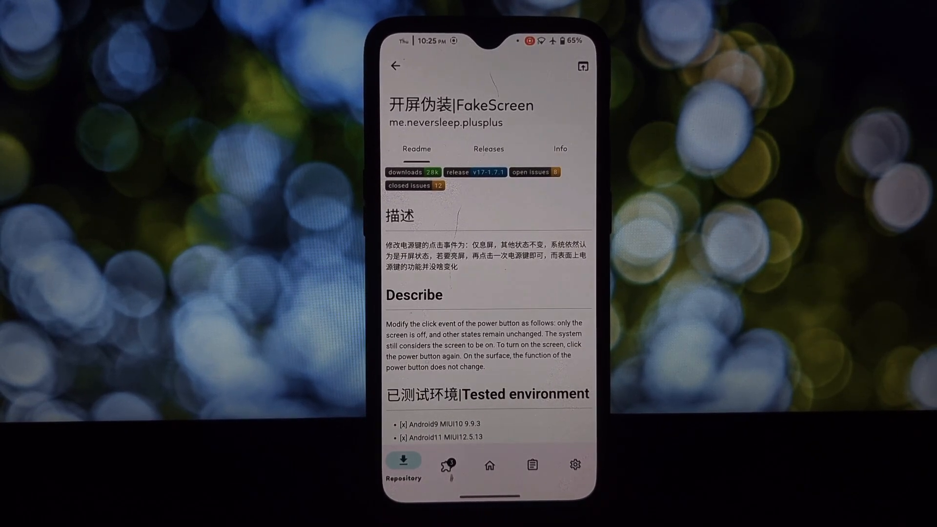
# Scroll the FakeScreen Readme and open its Releases to get the APK.
pyautogui.scroll(-3)
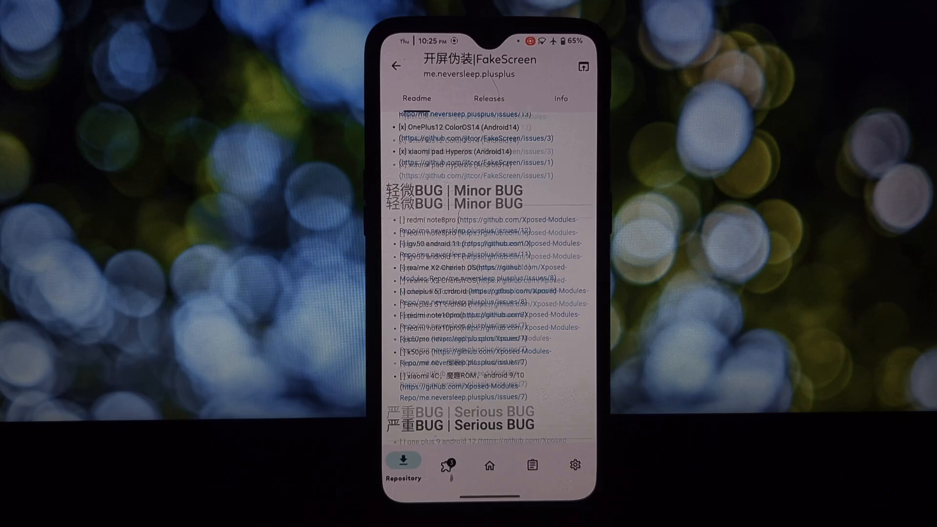
pyautogui.click(488, 99)
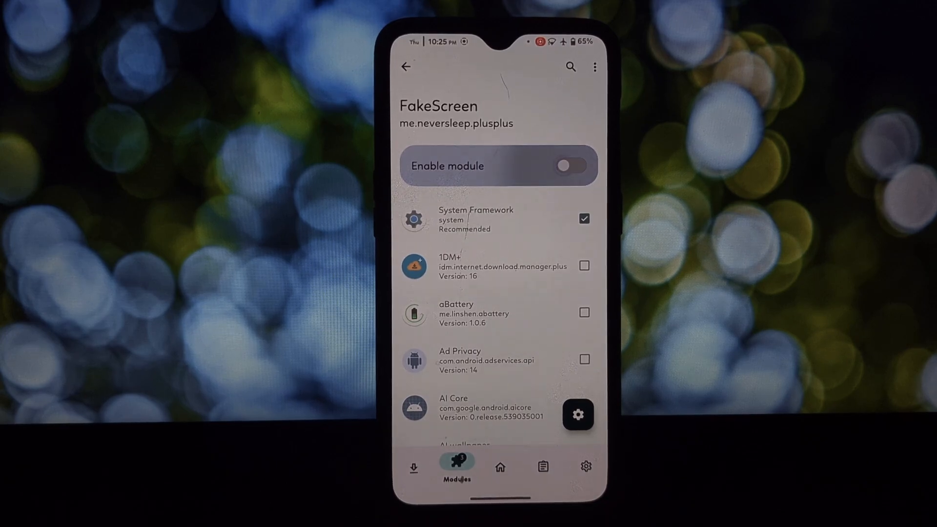
# Enable FakeScreen, then in its app keep Power on and tick Disable sleep.
pyautogui.click(569, 166)
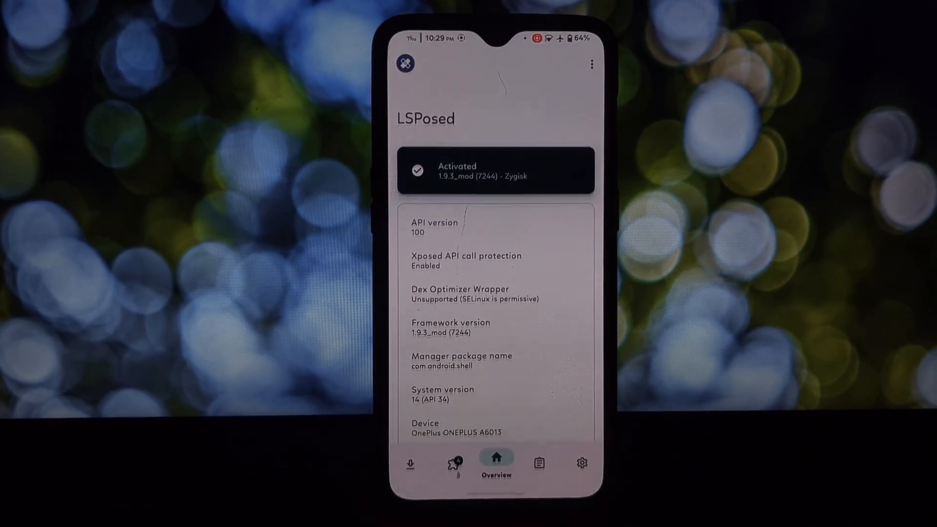
pyautogui.click(453, 462)
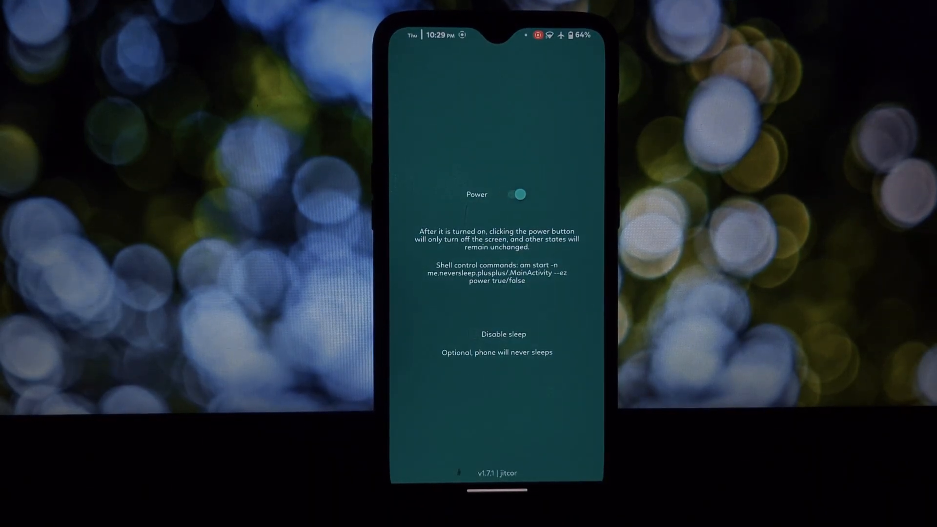
pyautogui.click(472, 334)
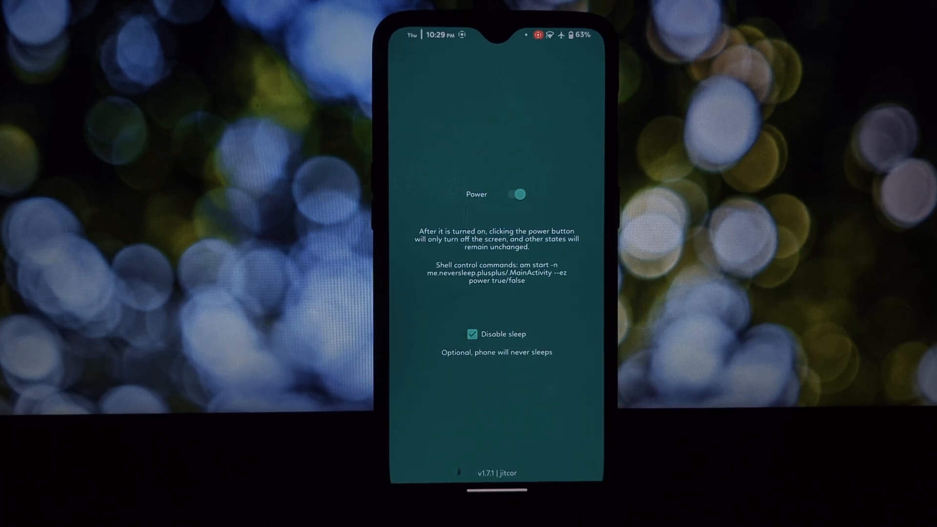